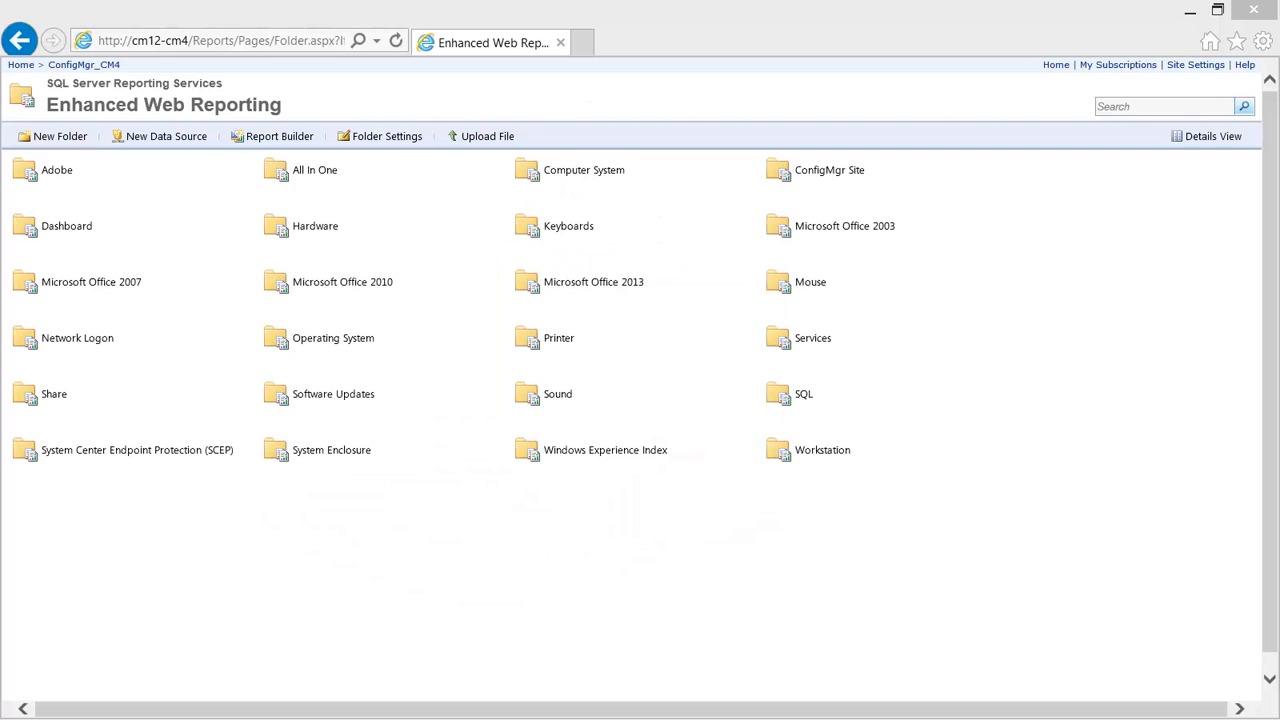
mouse_move(137, 449)
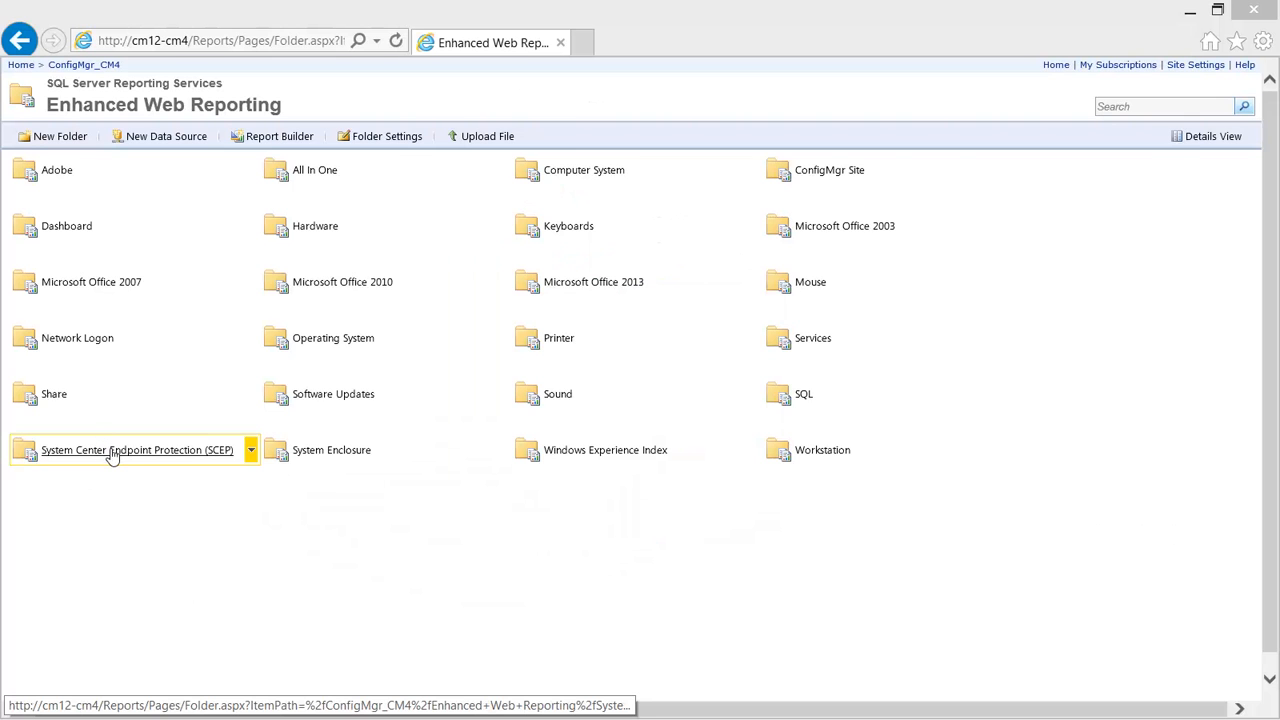
Open the System Center Endpoint Protection (SCEP) report folder.
click(137, 449)
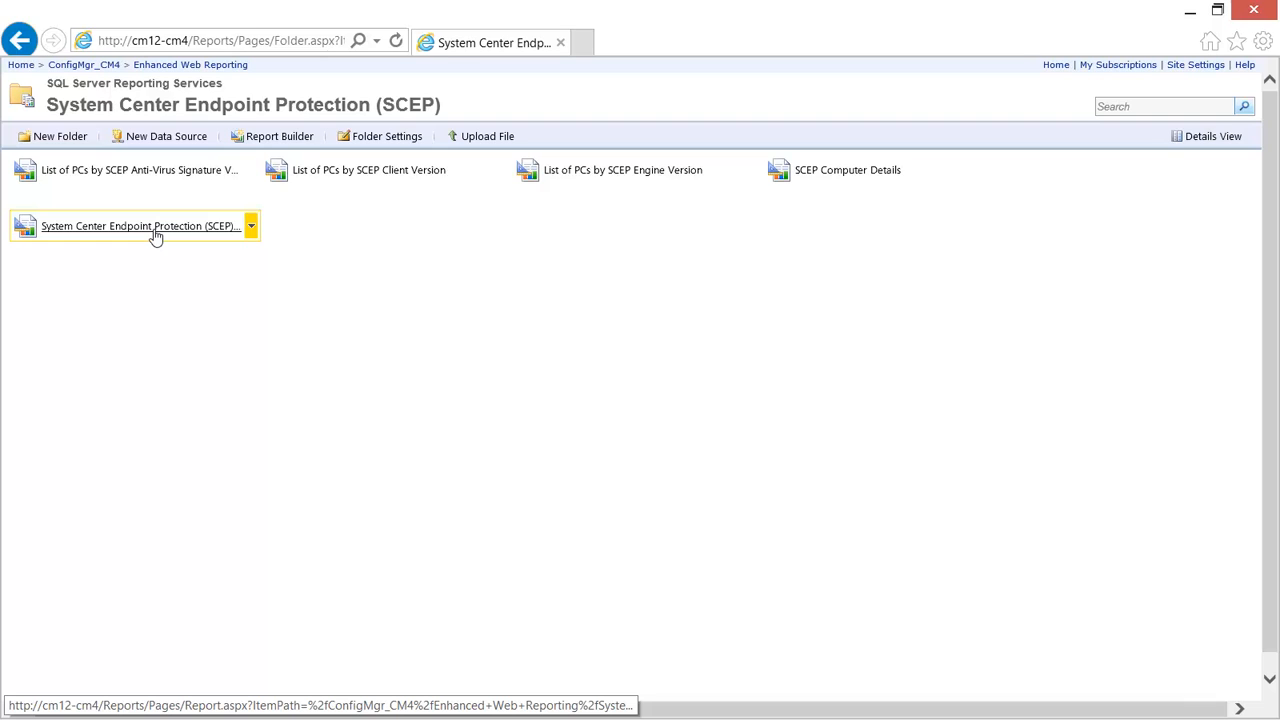
Run the SCEP Dashboard for Oxford Regional Office and scroll down to the version tables.
click(140, 225)
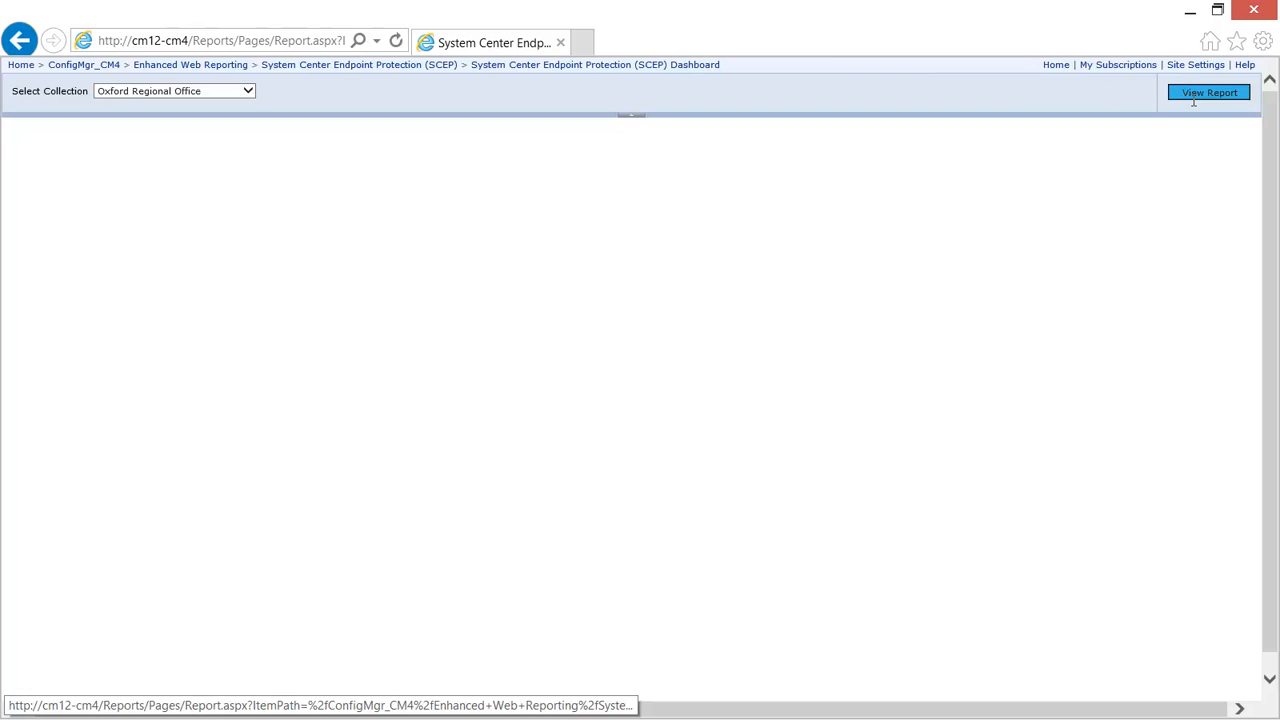
click(1209, 92)
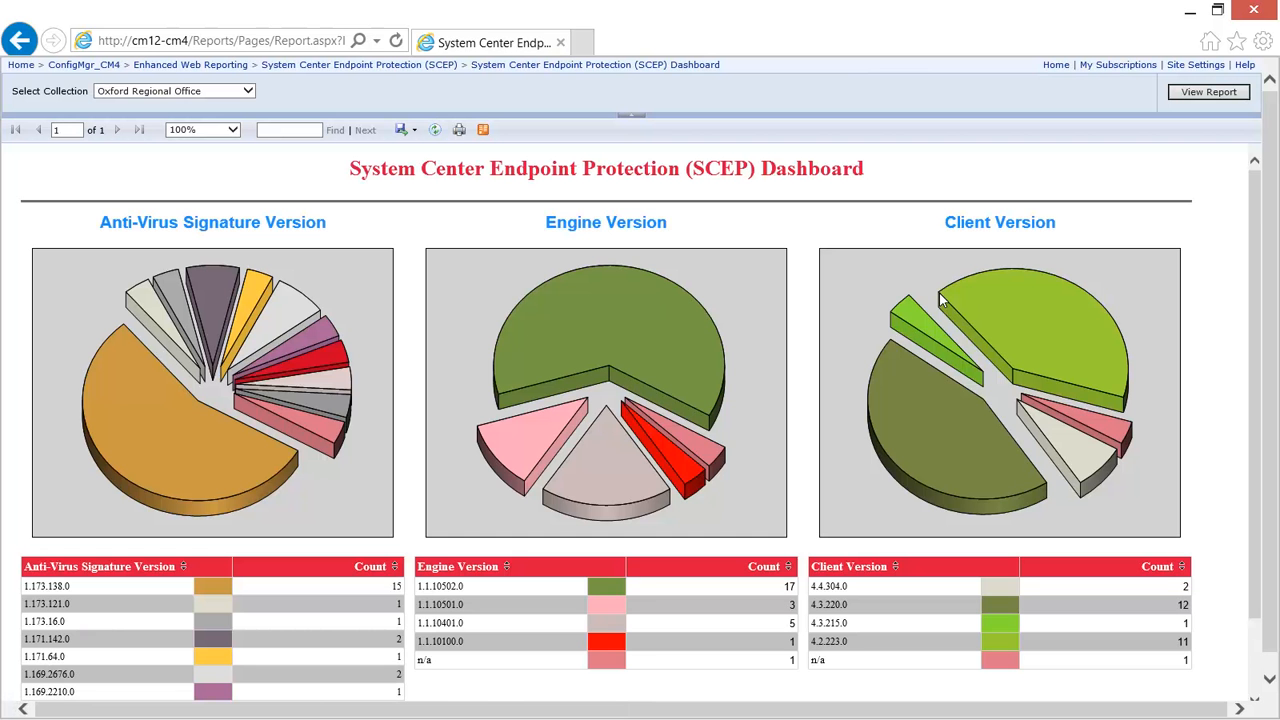
mouse_move(1260, 680)
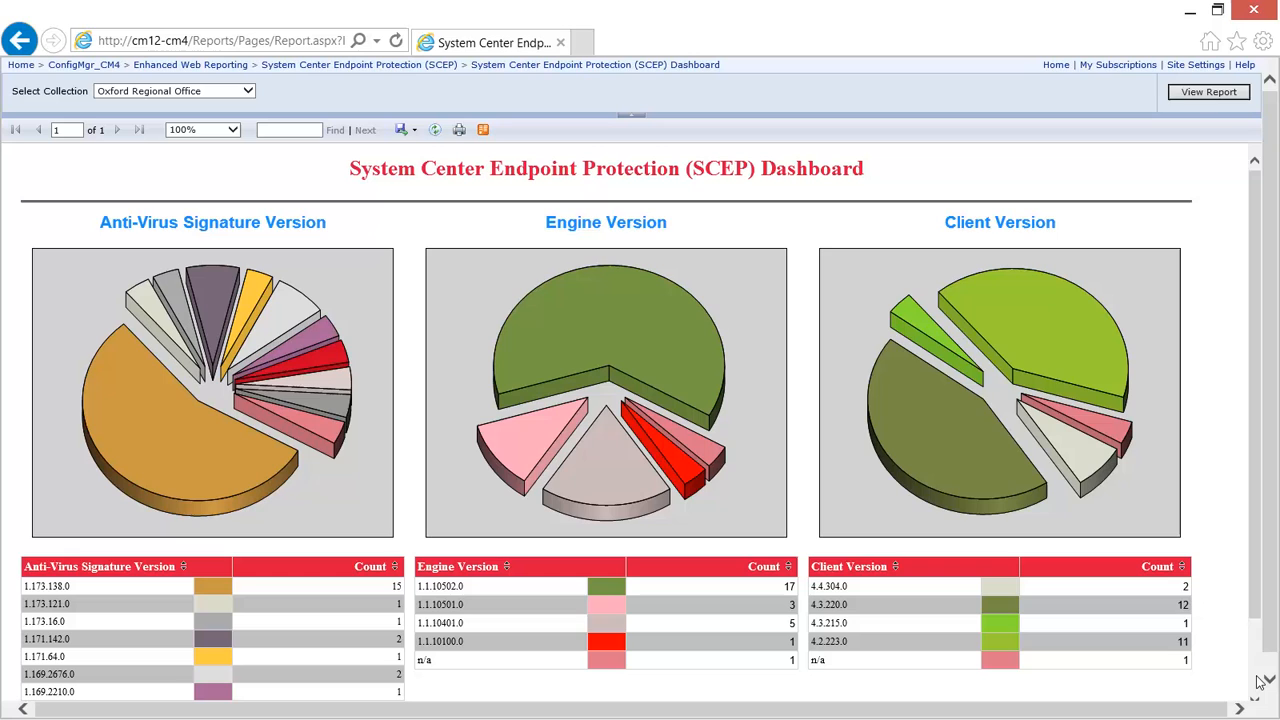
scroll(down, 3)
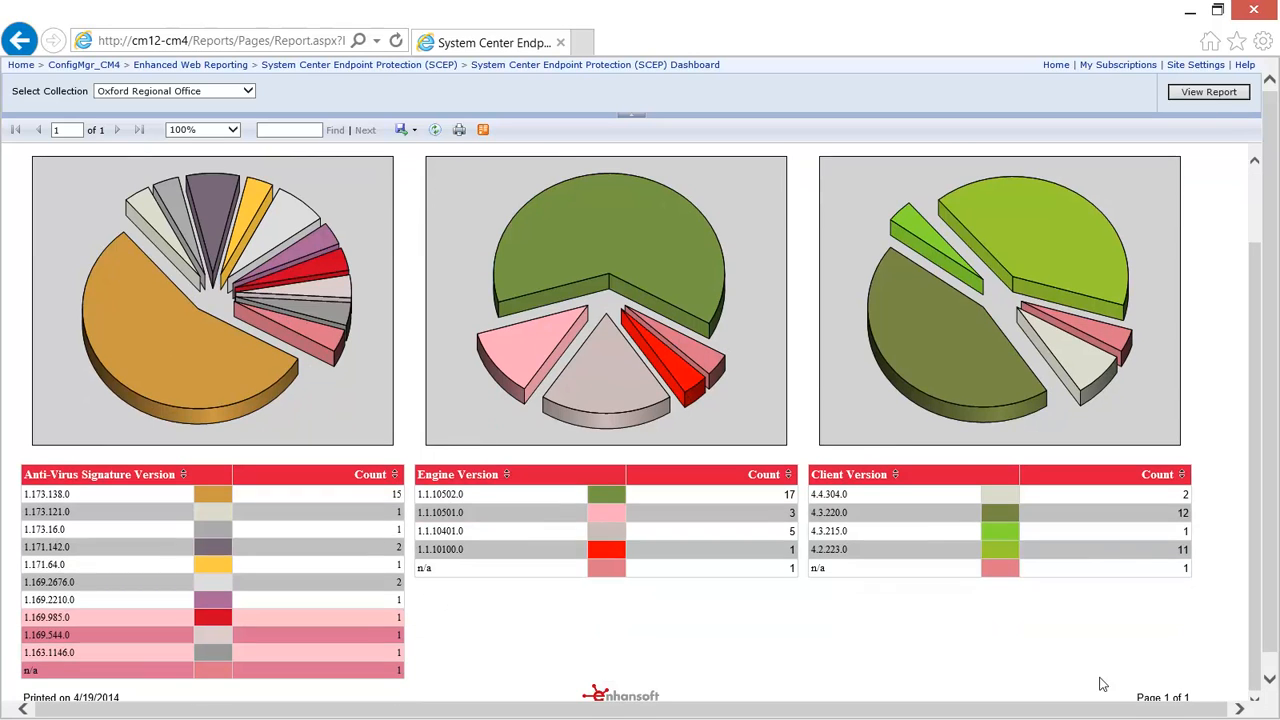
mouse_move(40, 670)
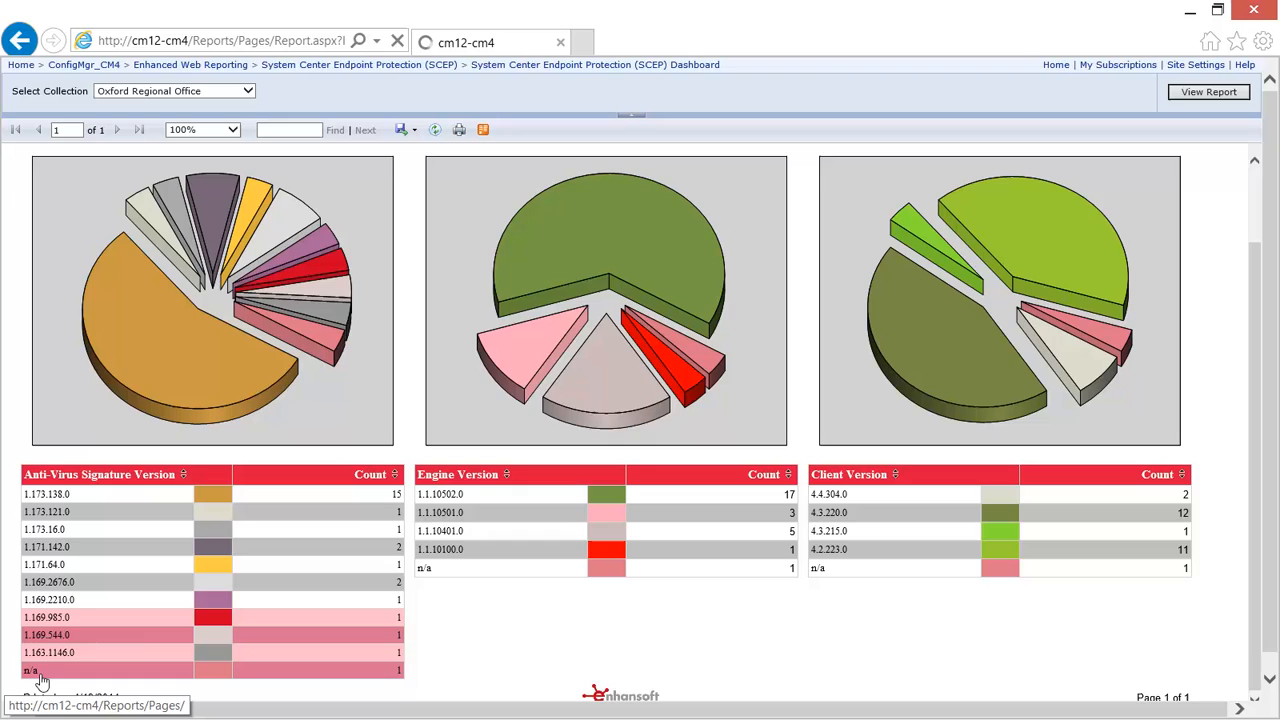
Drill through the n/a signature version row and open SURFACE's computer details.
click(30, 670)
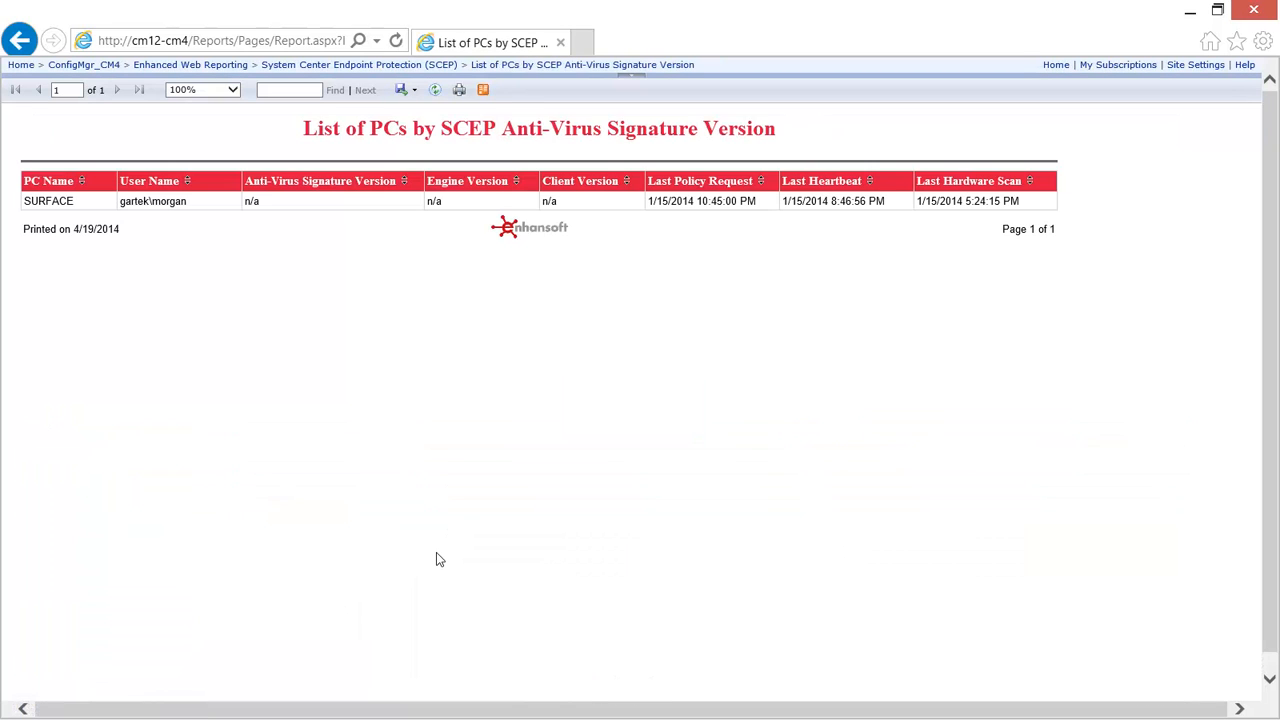
mouse_move(452, 543)
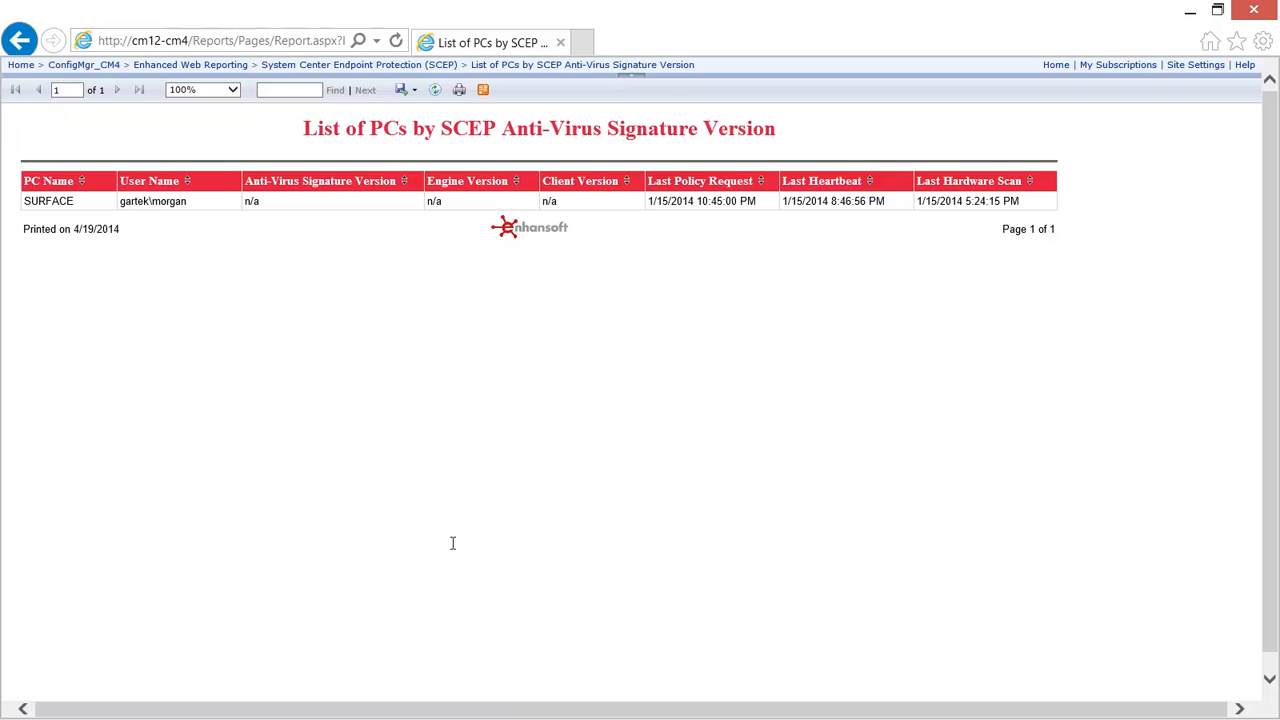
mouse_move(48, 201)
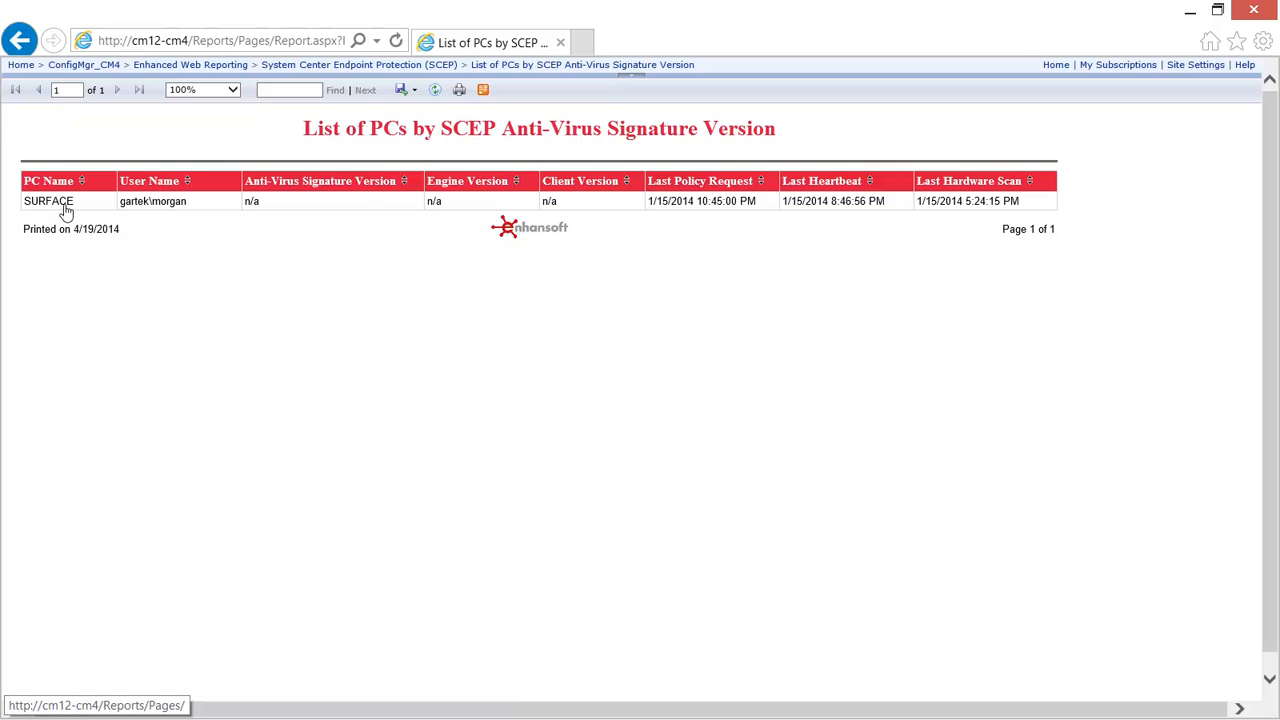
click(48, 201)
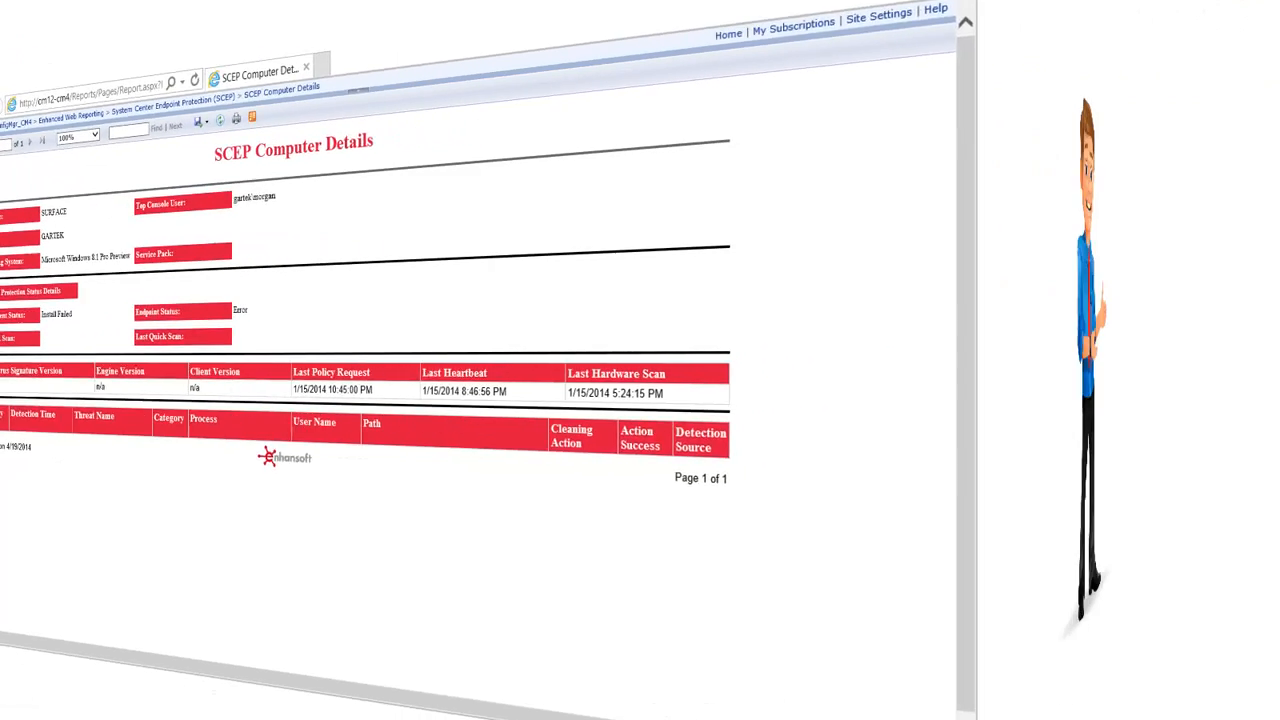
Return to the SCEP report folder via the breadcrumb link.
click(18, 40)
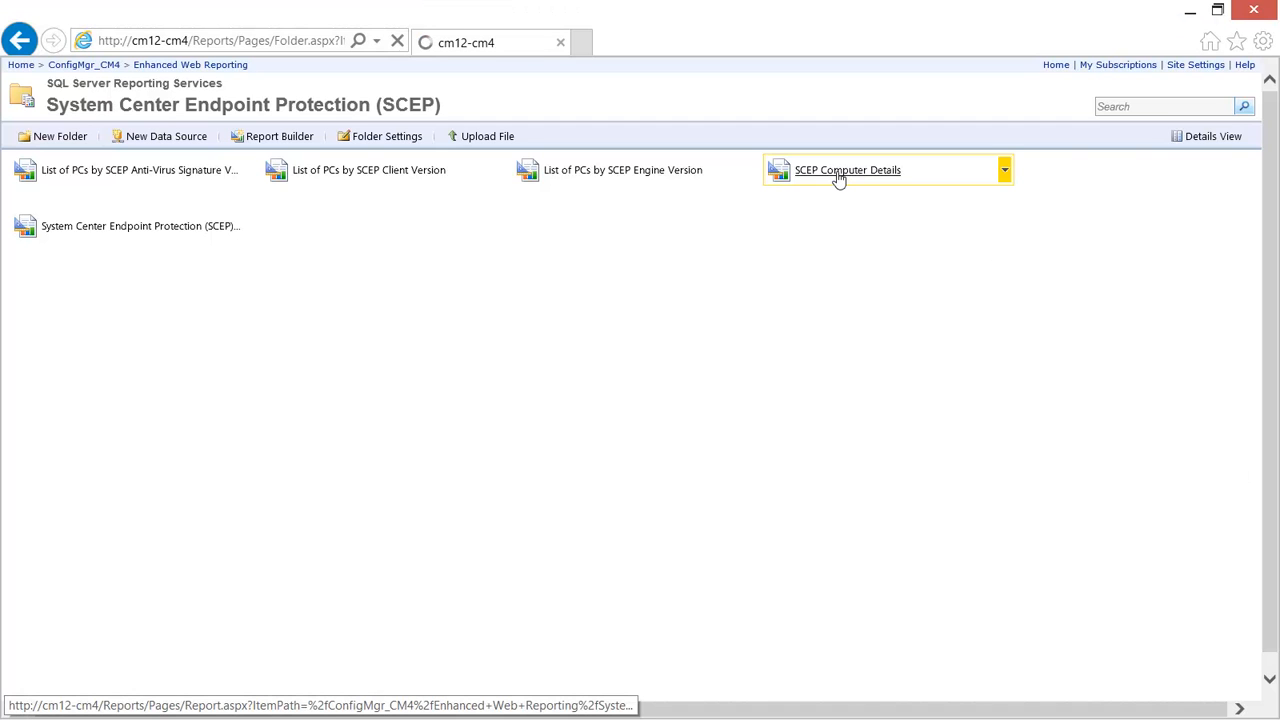
Run the SCEP Computer Details report with M8 selected as the PC name.
click(847, 169)
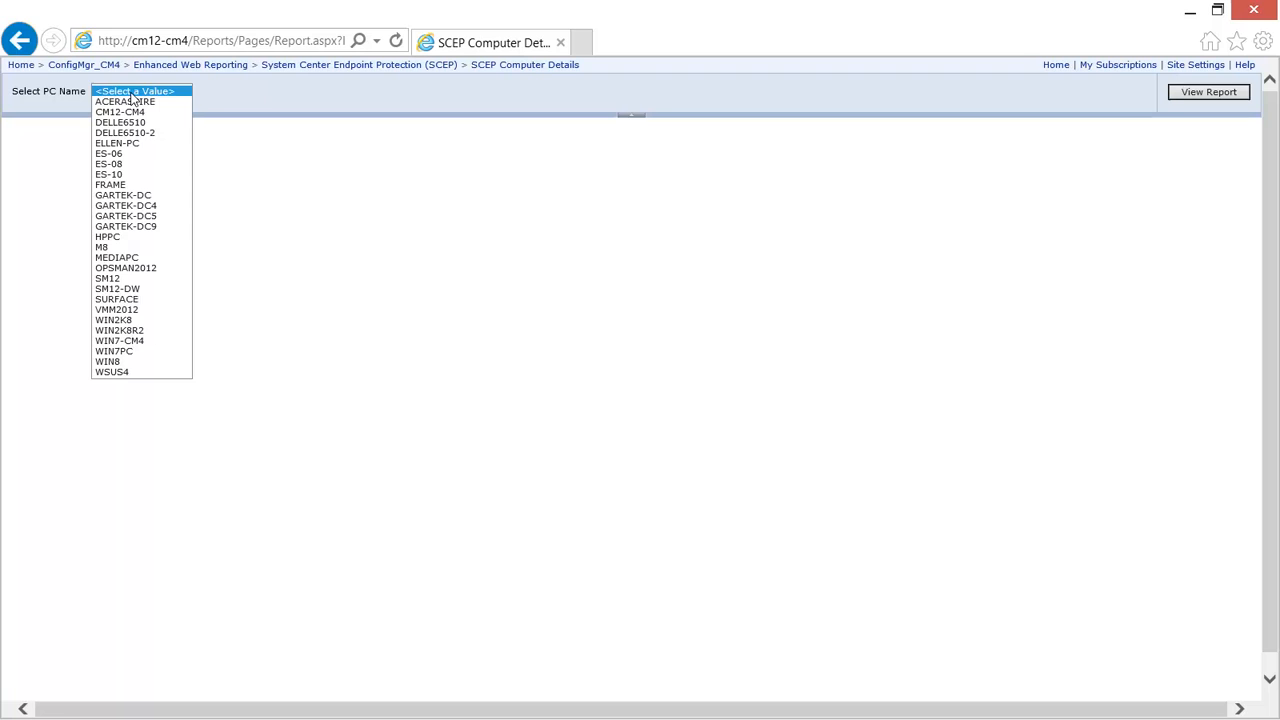
click(100, 247)
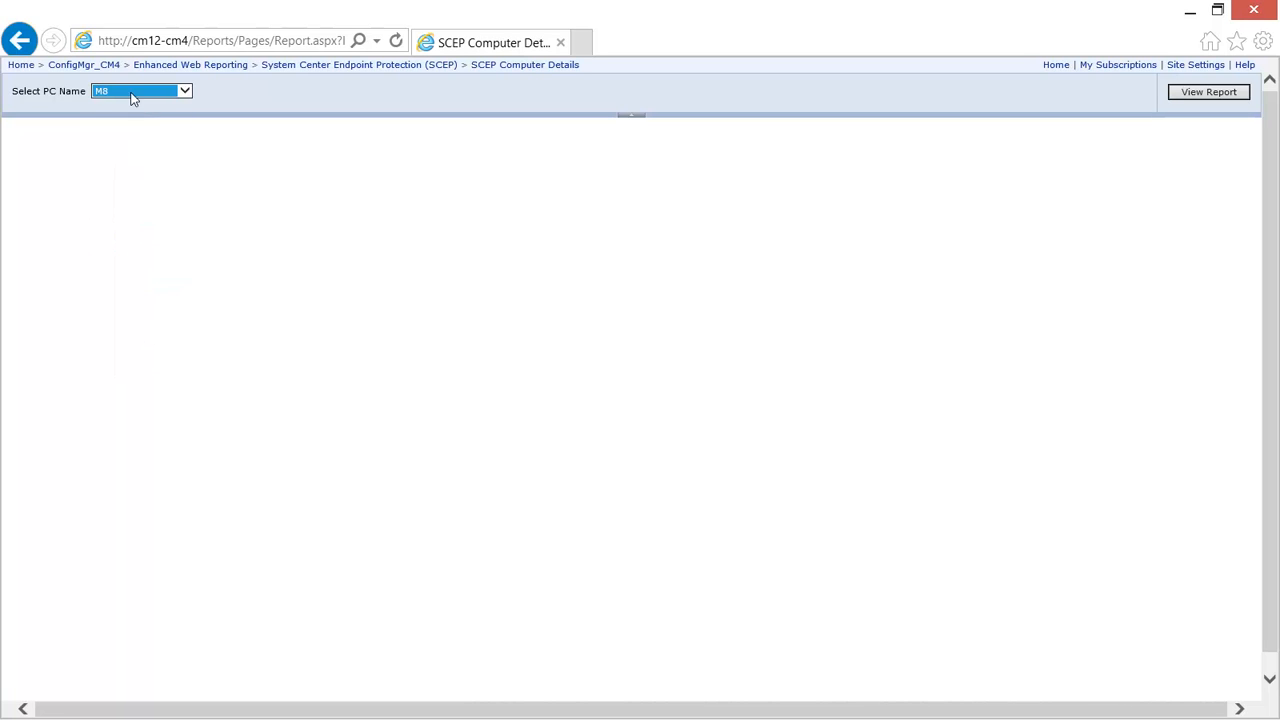
click(1208, 91)
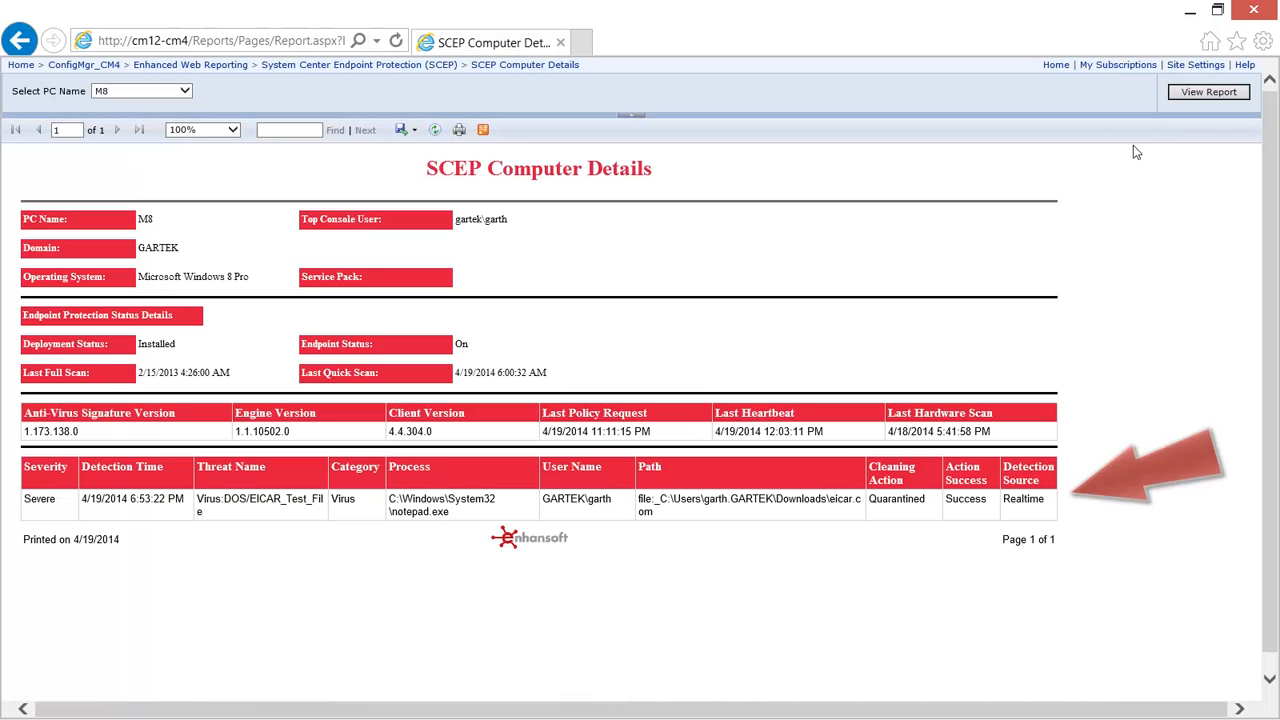